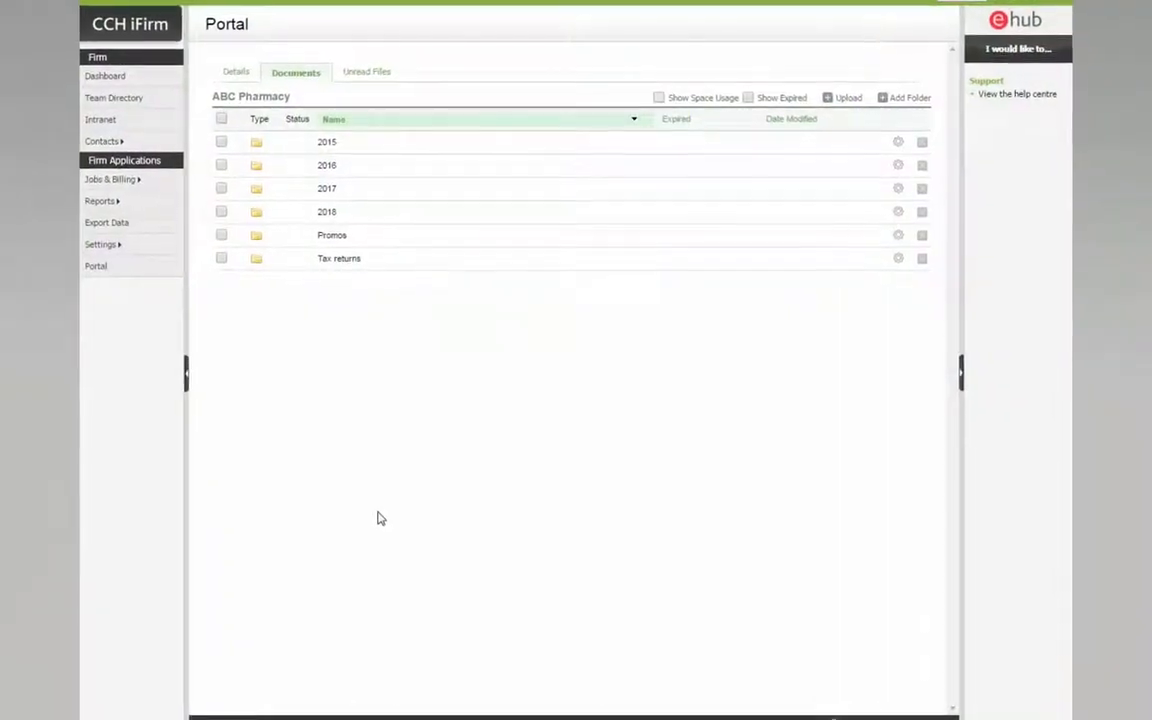
View the ABC Pharmacy portal's Tax returns folder, then bring up a staff user's Edit User page
left_click(338, 258)
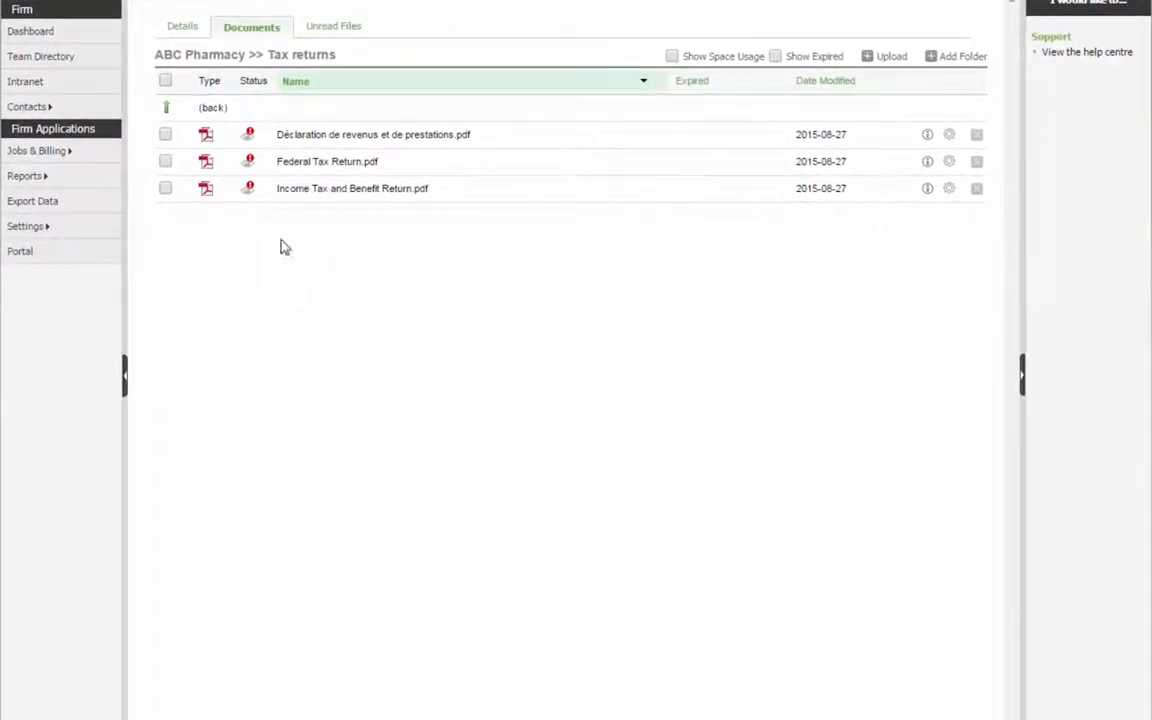
left_click(25, 226)
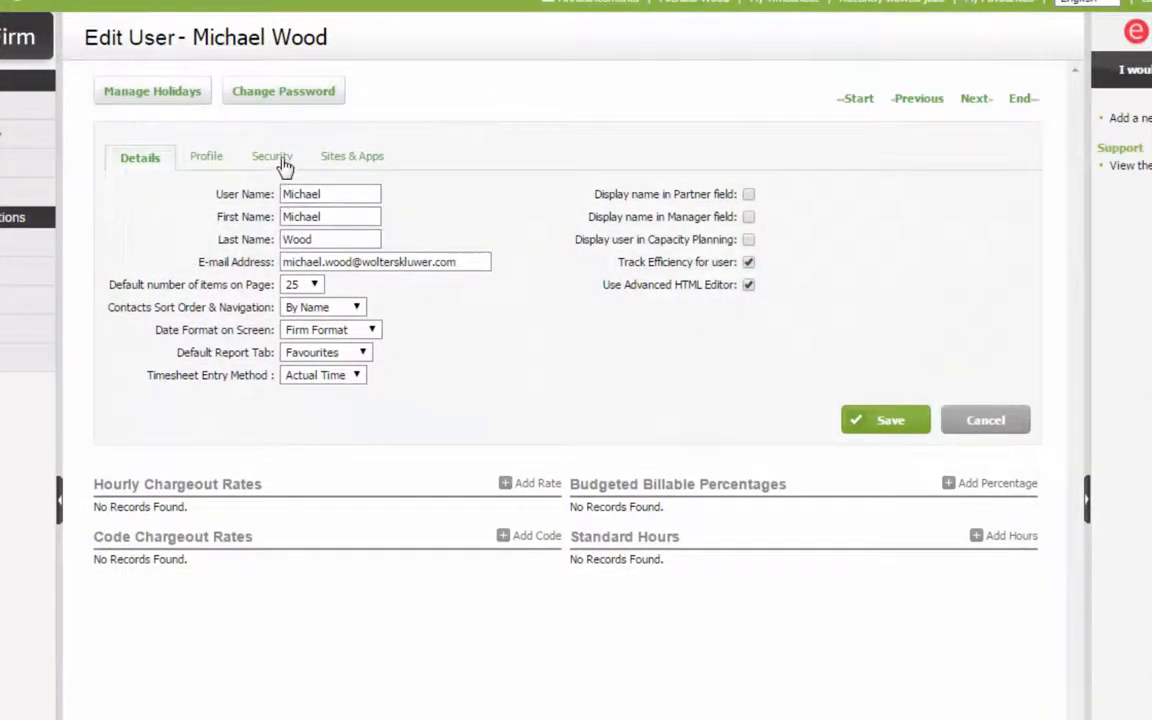
Review the Selected Security Roles list, confirming Portal - Admin and Settings - Portal are assigned
left_click(268, 157)
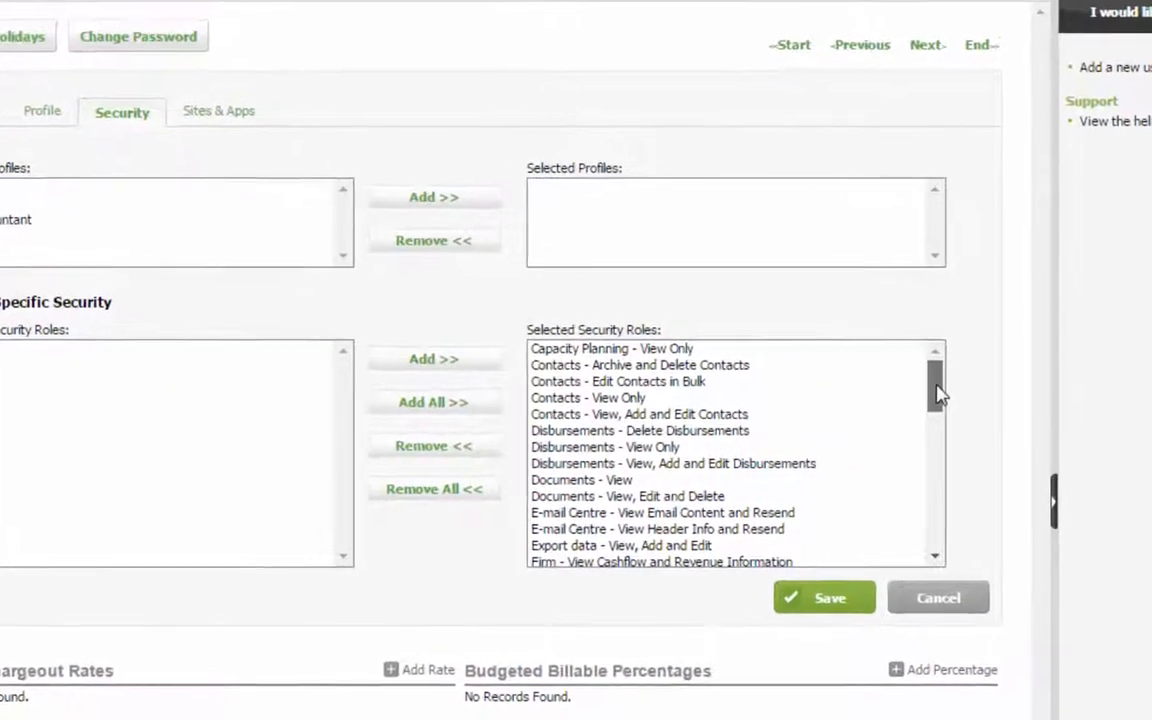
scroll("down", 3)
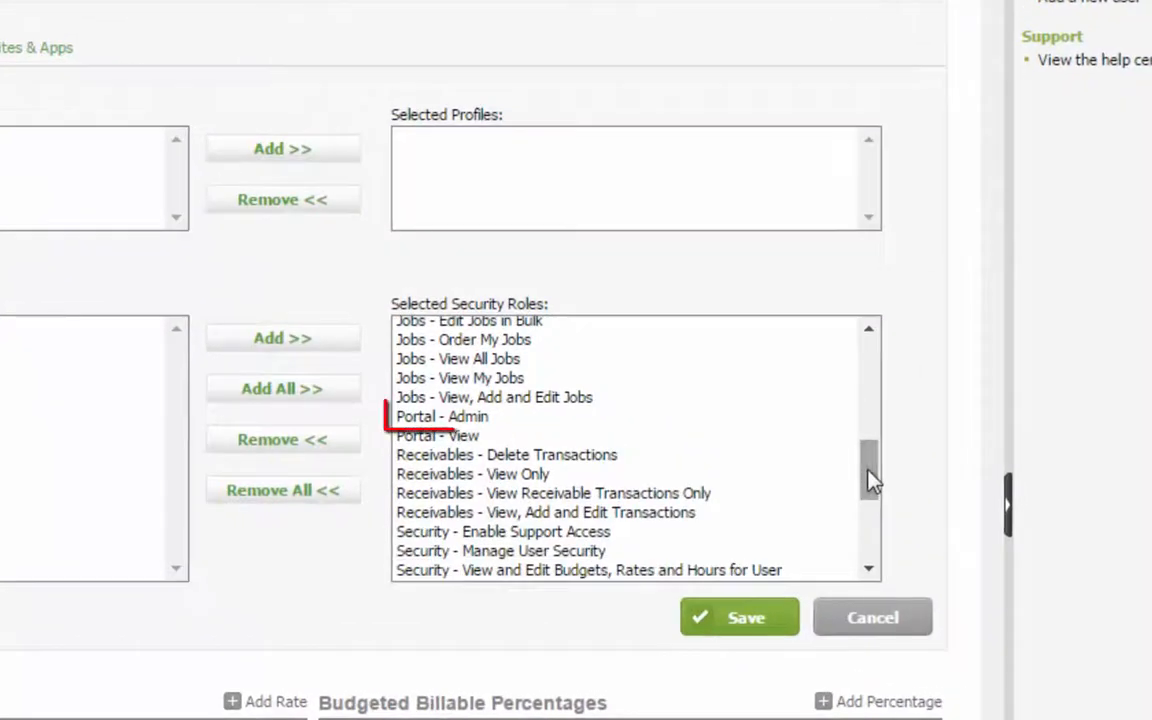
scroll("down", 3)
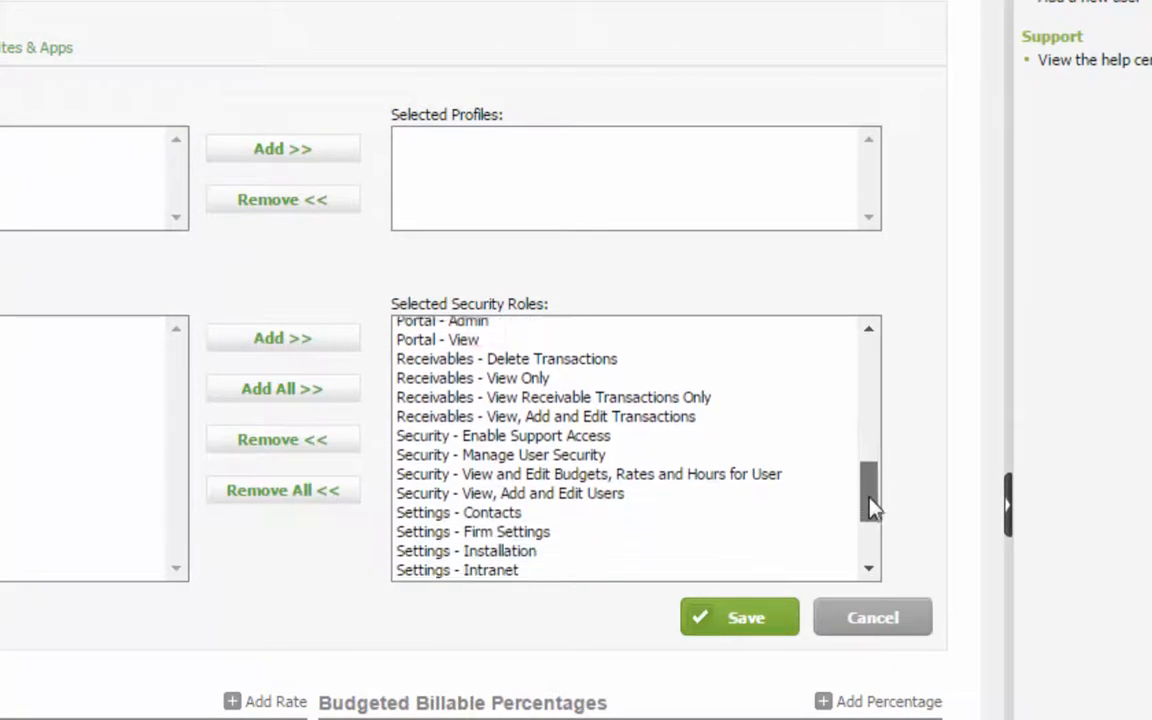
scroll("down", 3)
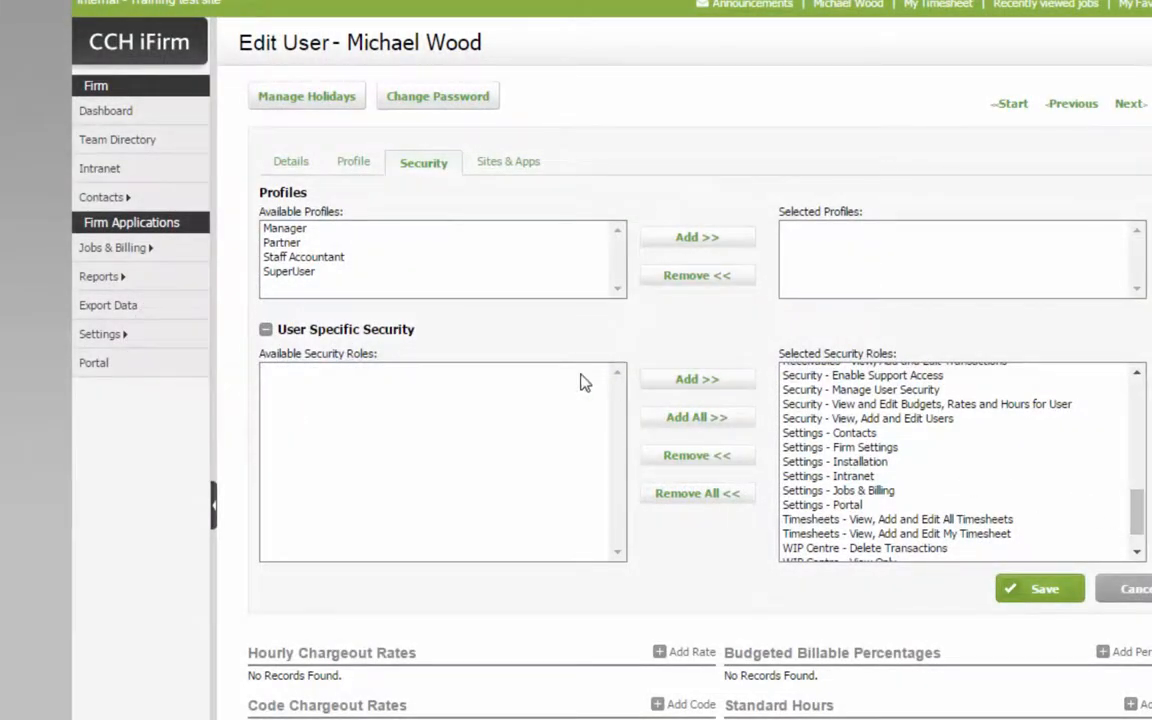
Navigate via Settings > Portal to the firm's Portal Settings page
left_click(100, 334)
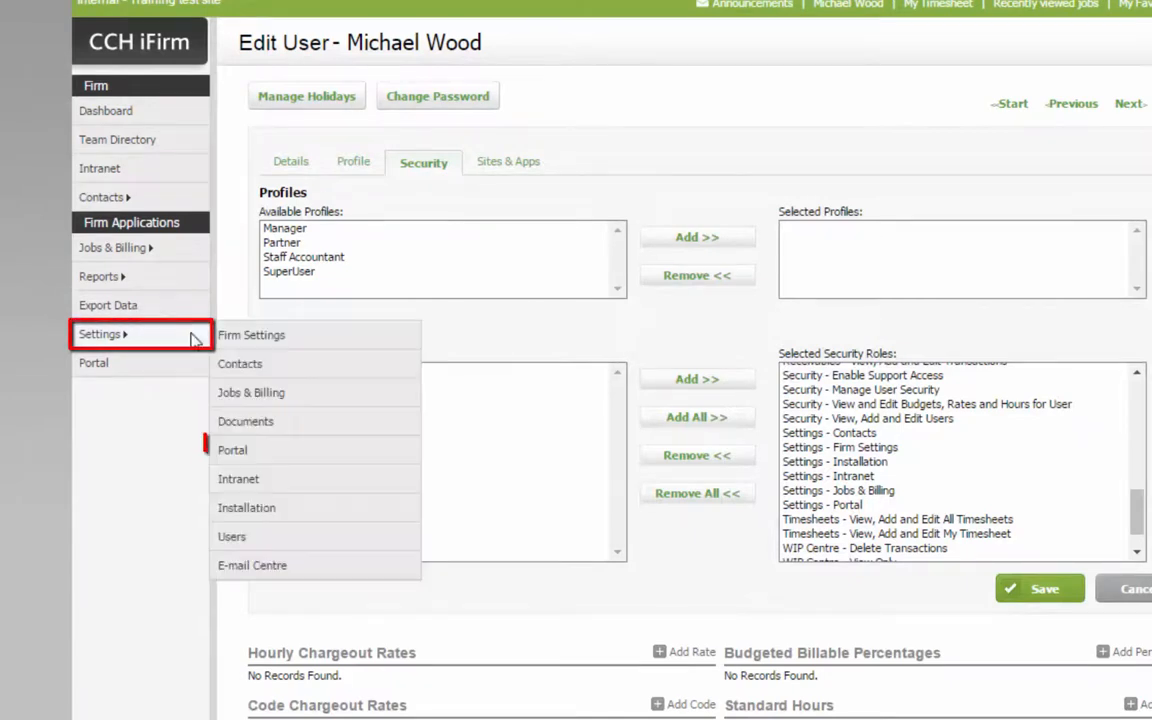
mouse_move(275, 450)
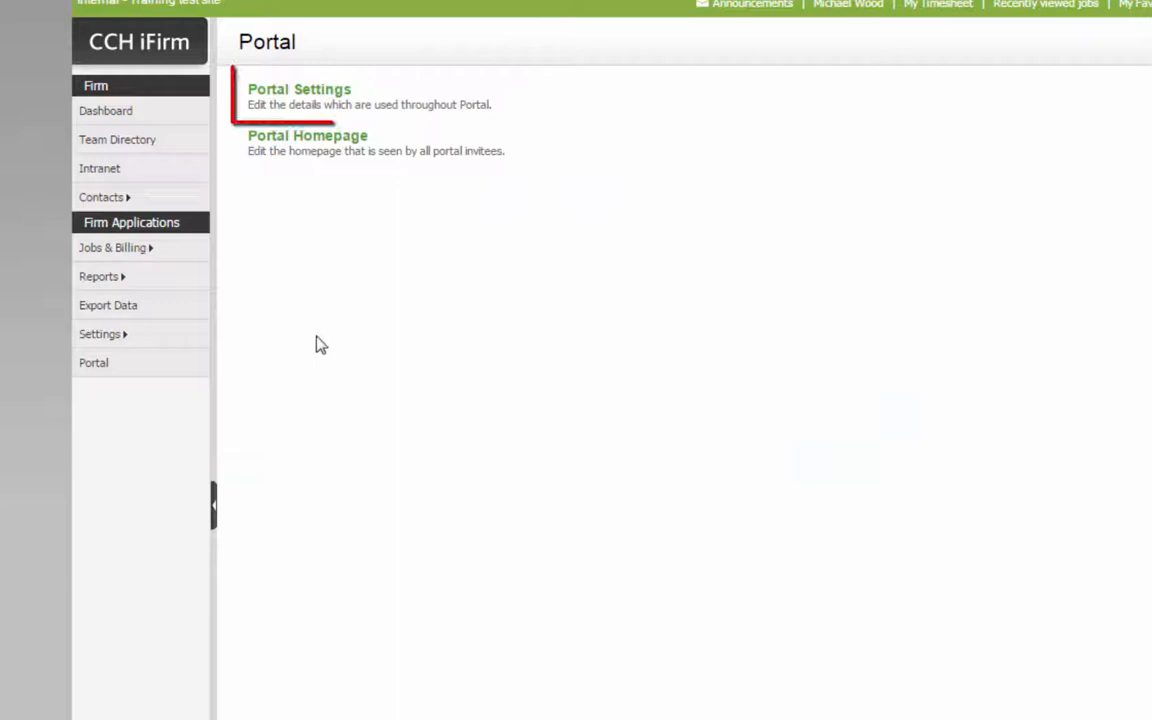
mouse_move(320, 104)
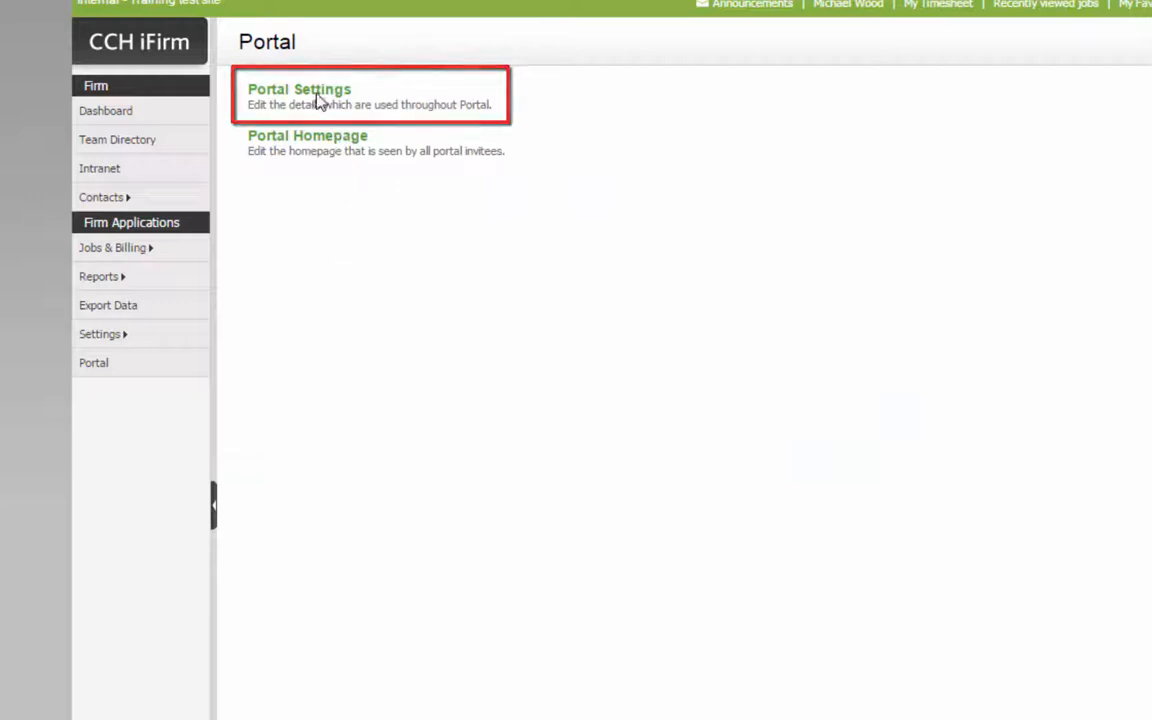
left_click(299, 89)
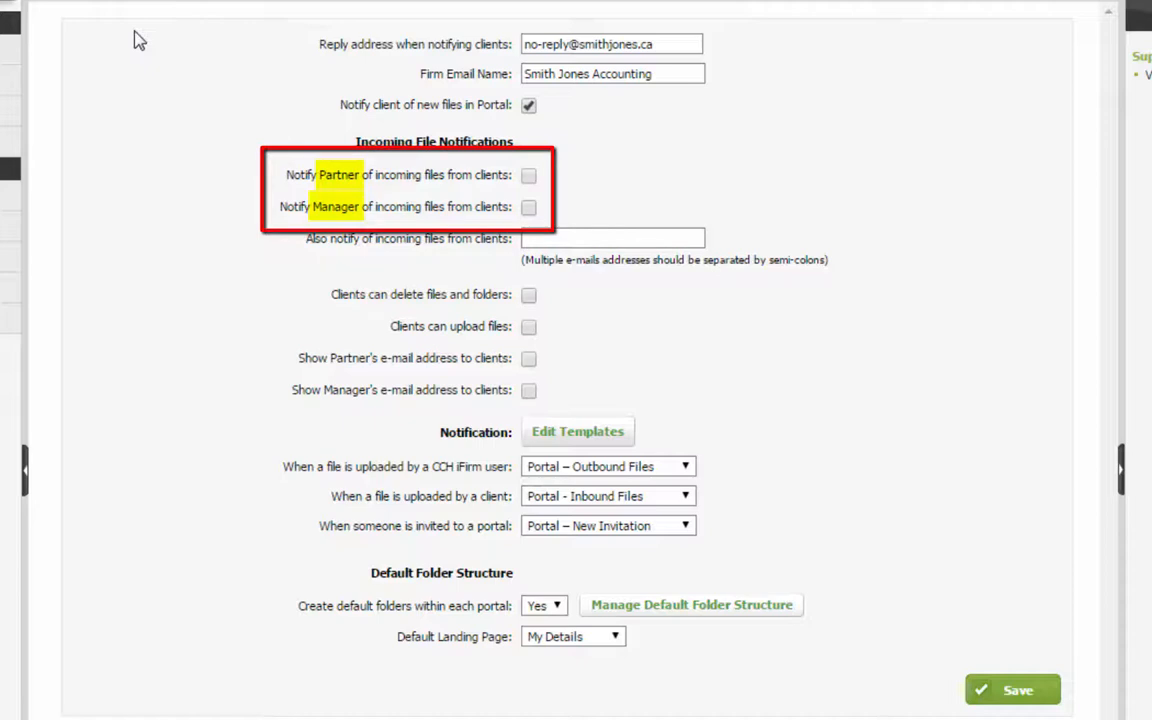
left_click(612, 238)
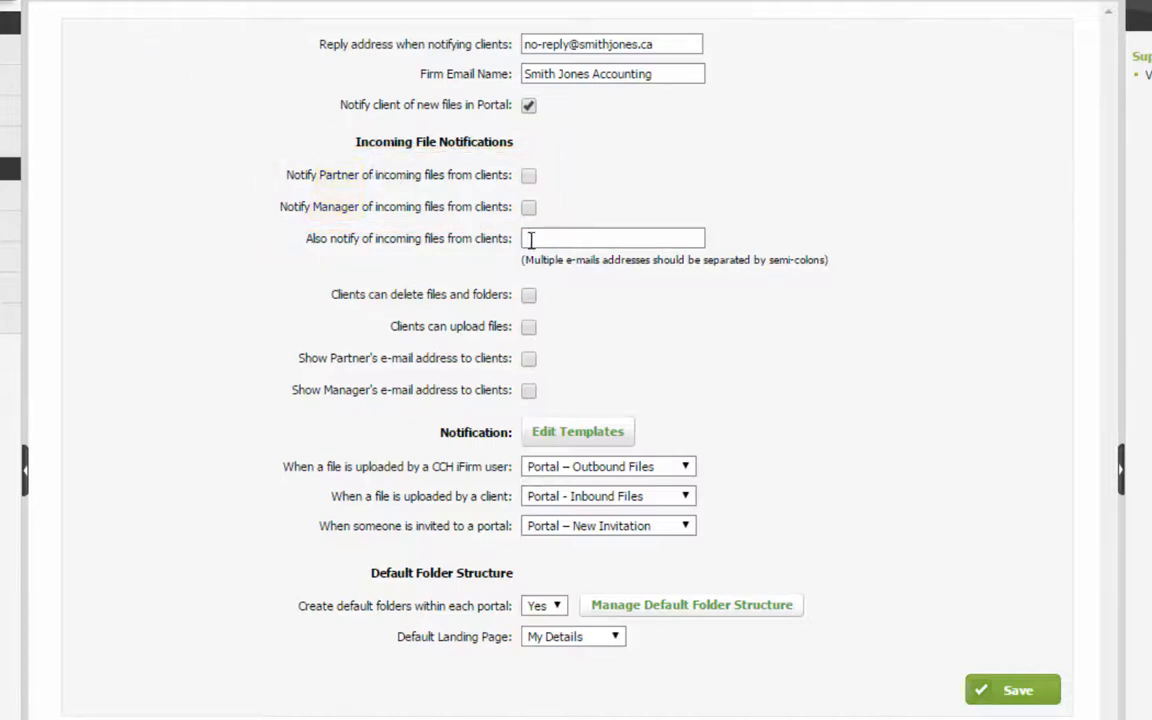
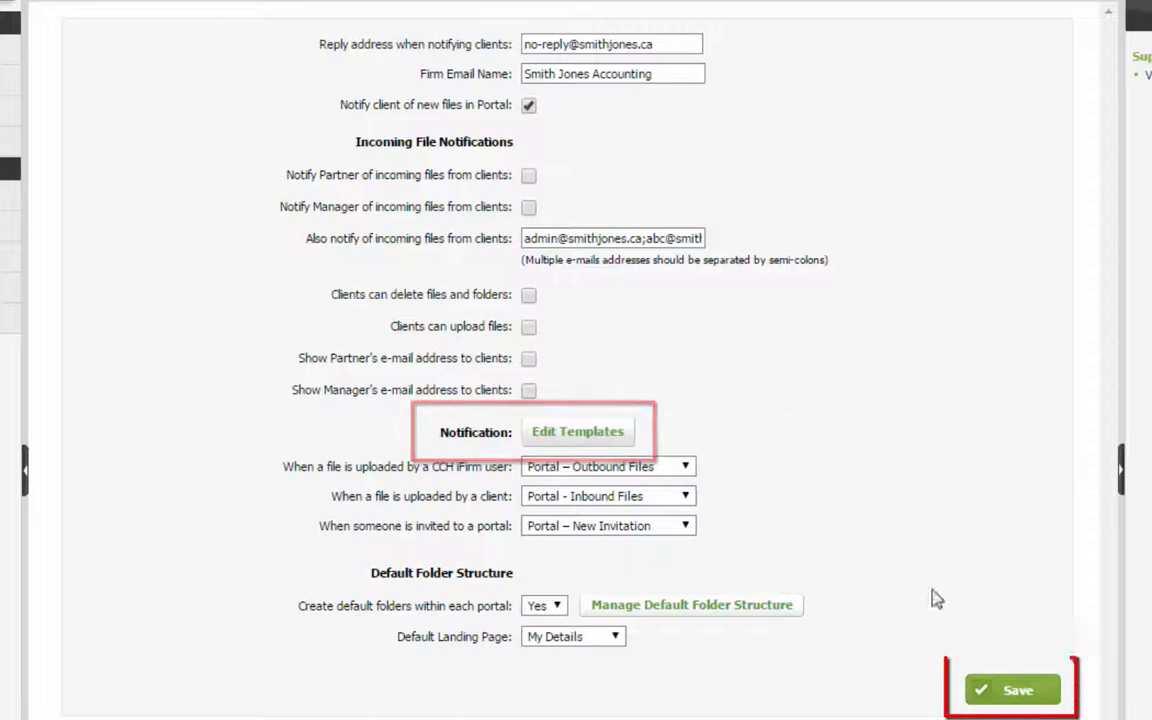
mouse_move(1011, 690)
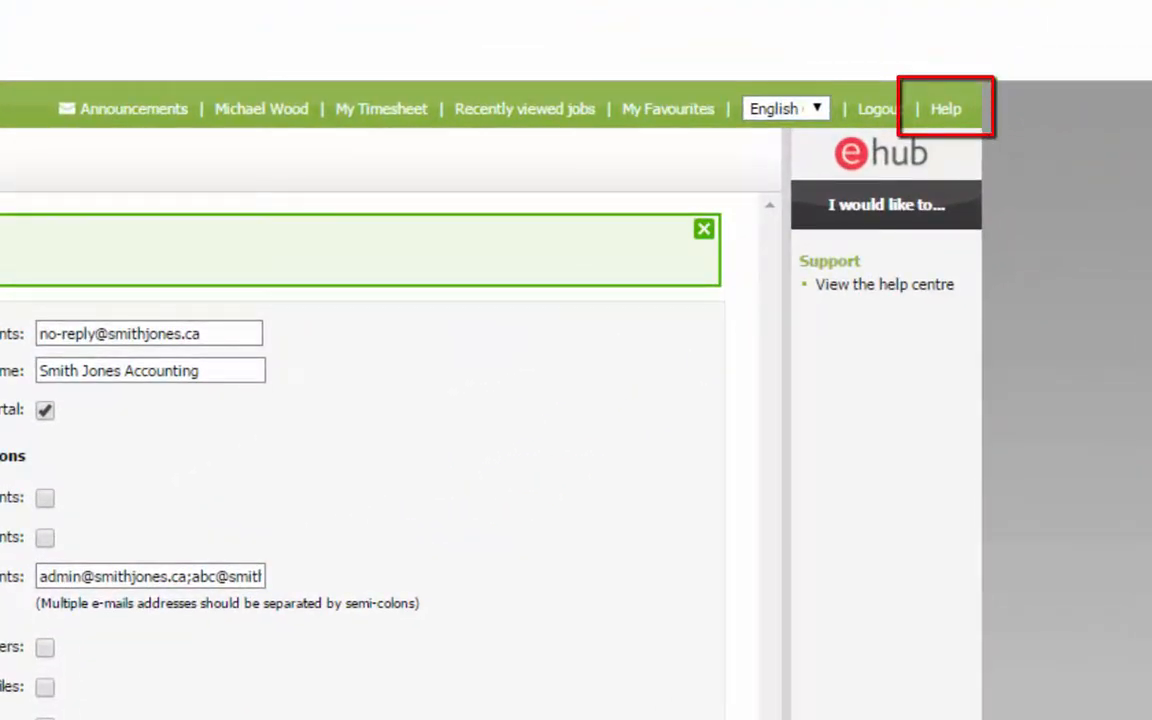
Save the Portal Settings so the confirmation message appears
scroll("down", 3)
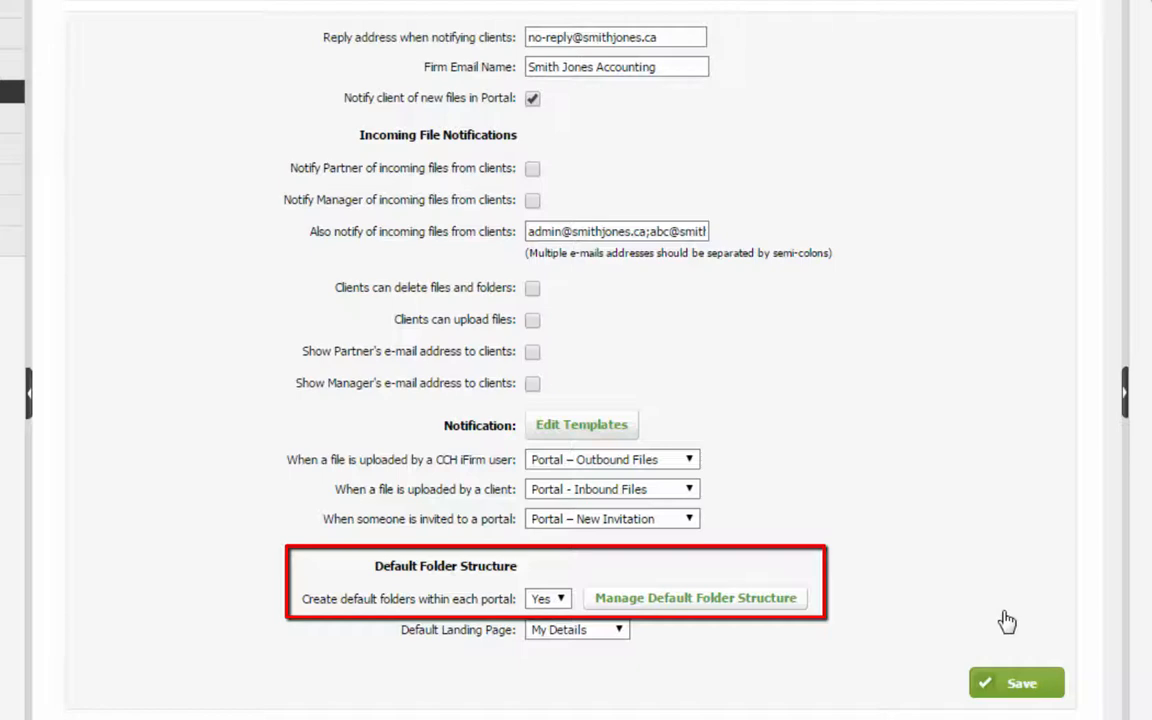
mouse_move(793, 602)
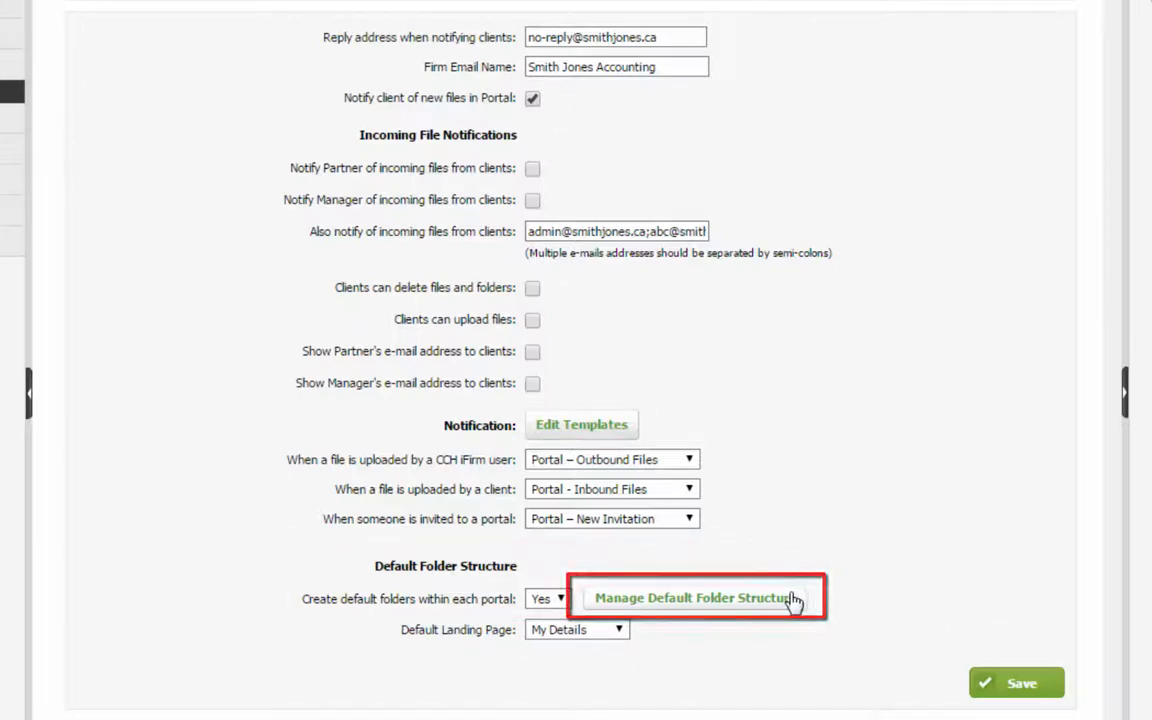
Bring up Manage Default Folder Structure, listing the 2015-2018 folders
left_click(695, 597)
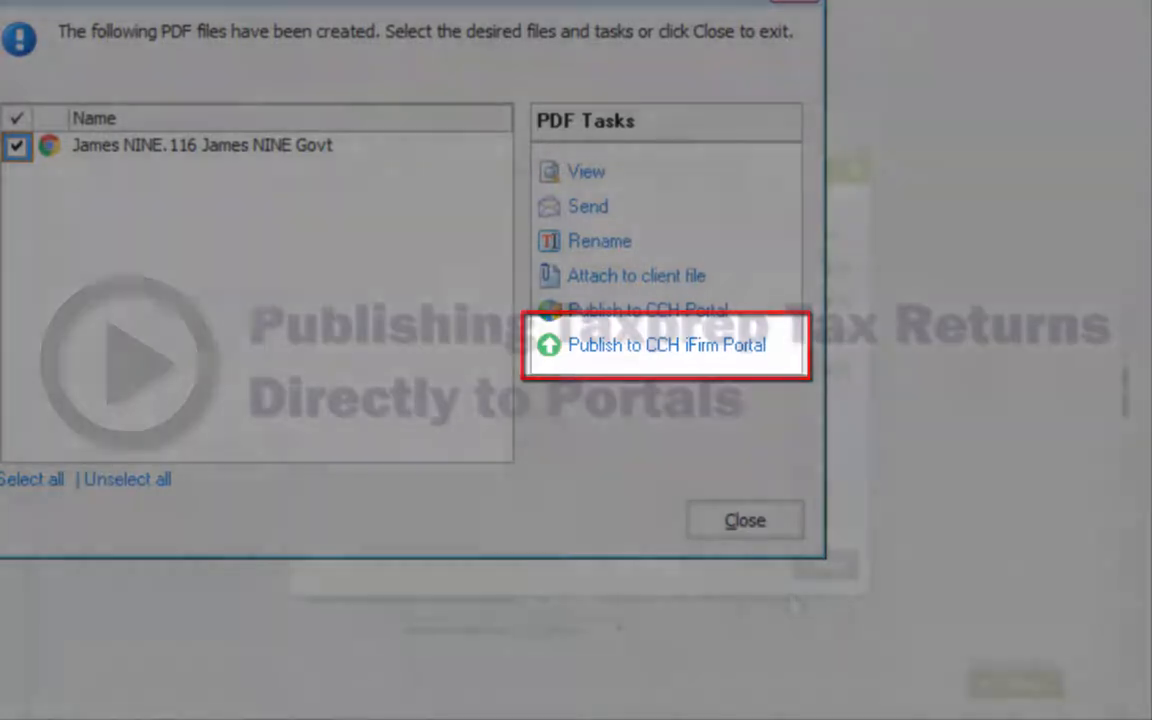
left_click(665, 345)
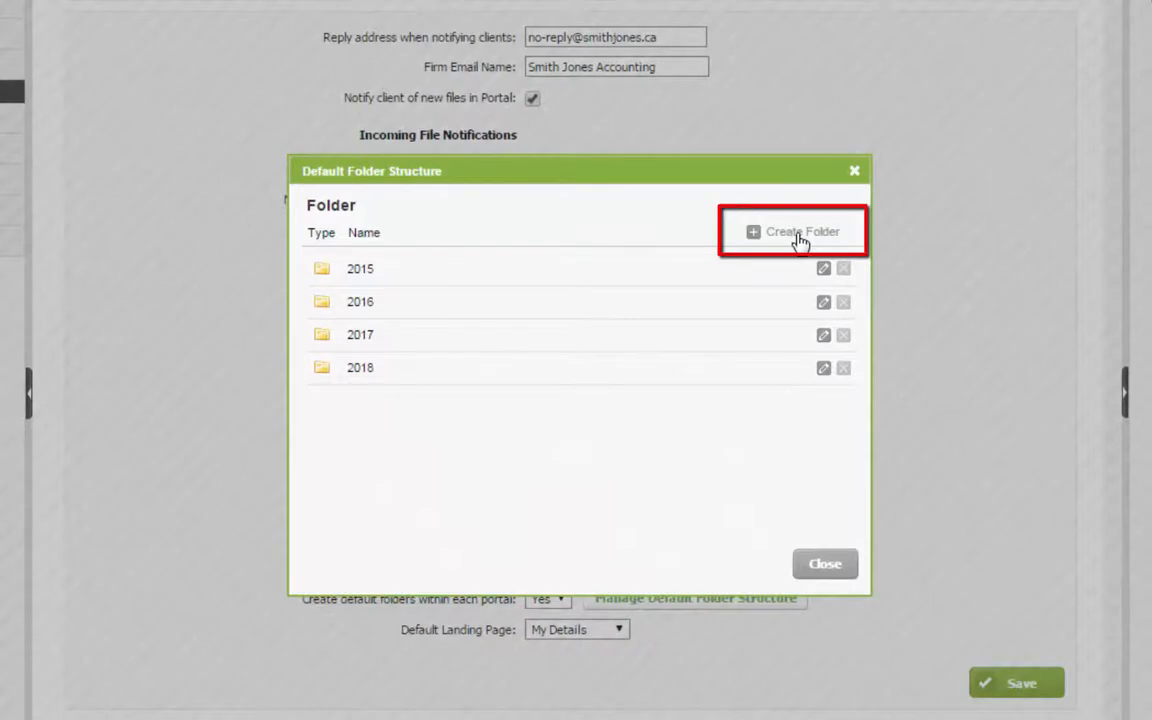
Create a folder named Docs in the default structure, save it and close the list
left_click(800, 231)
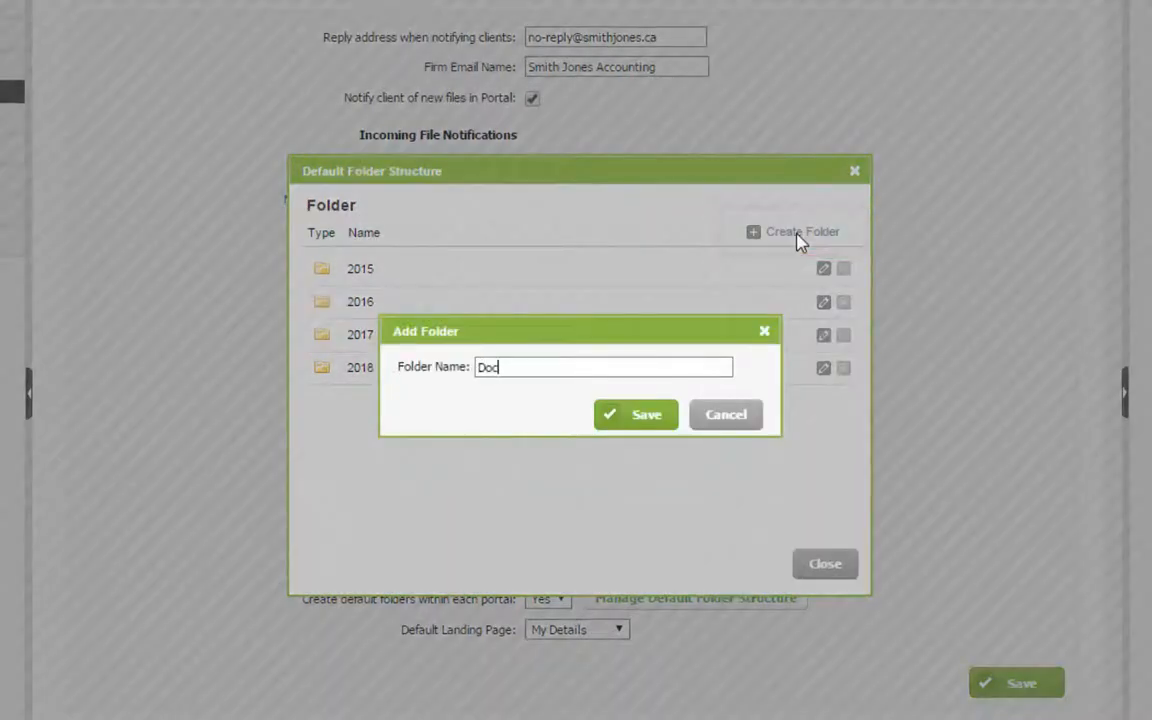
left_click(635, 414)
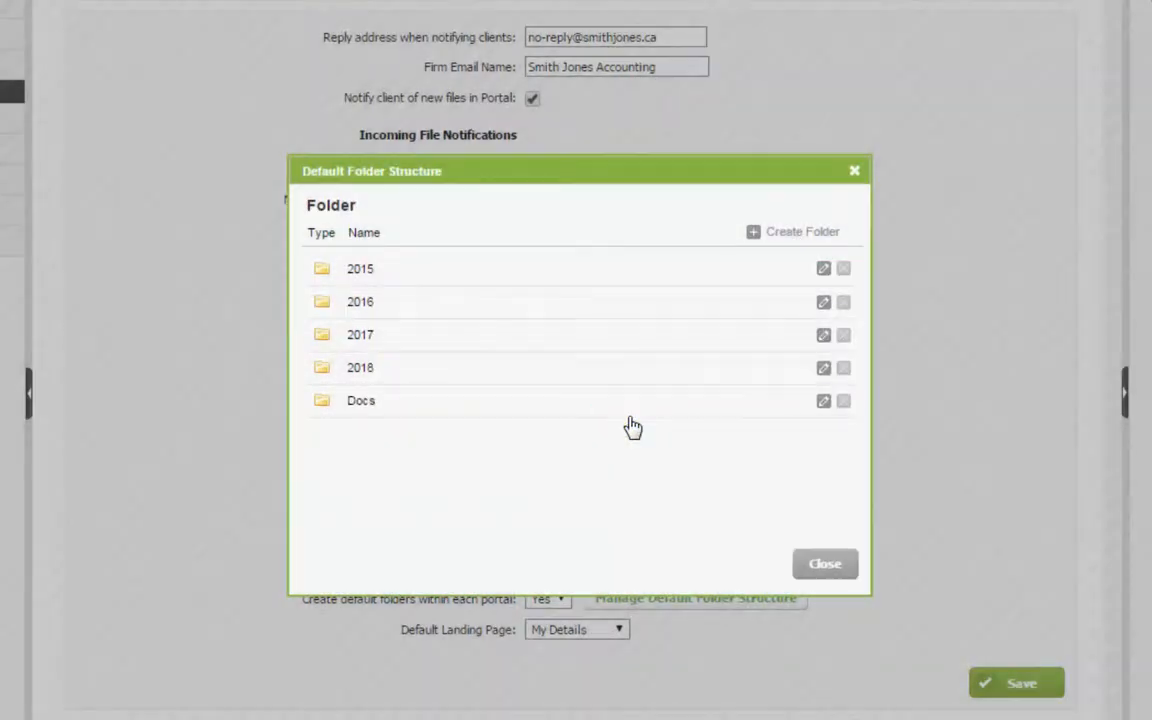
mouse_move(825, 563)
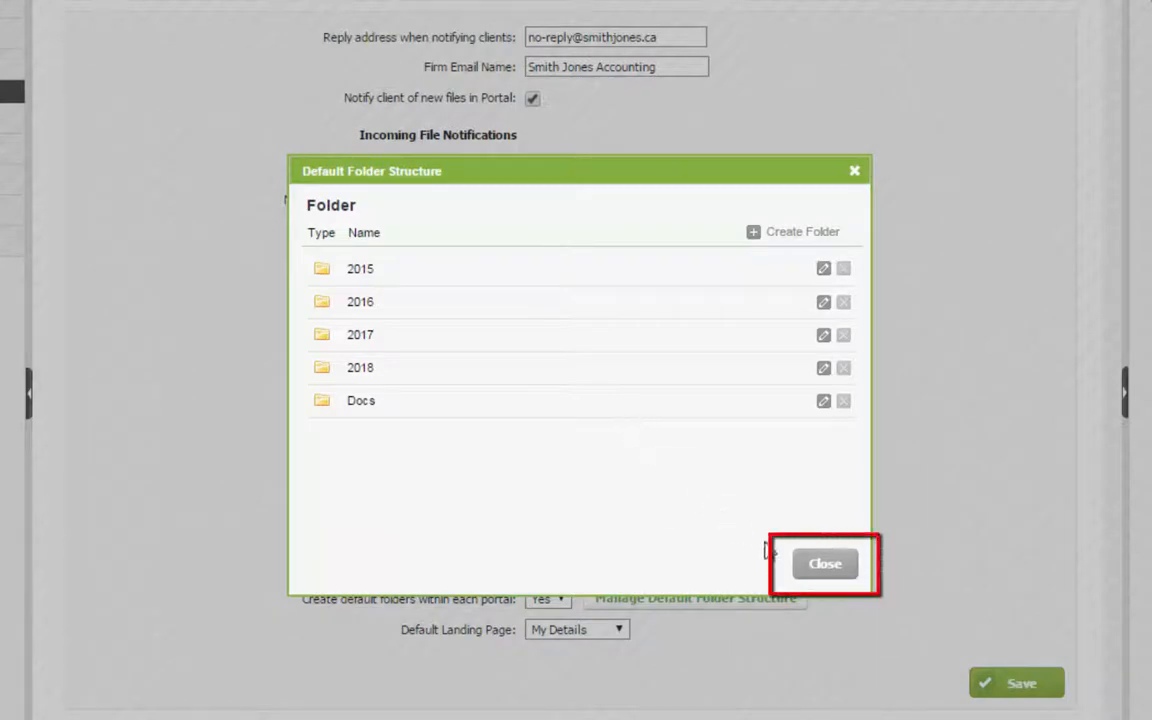
left_click(825, 563)
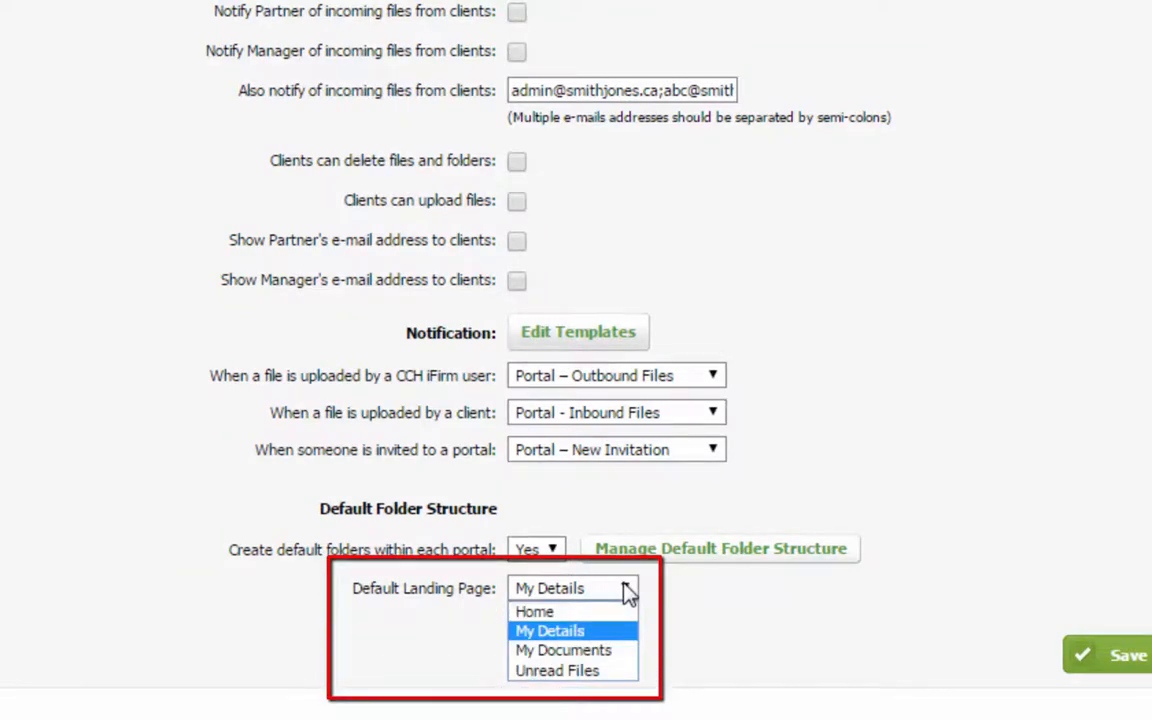
Show the Default Landing Page choices: Home, My Details, My Documents, Unread Files
scroll("up", 3)
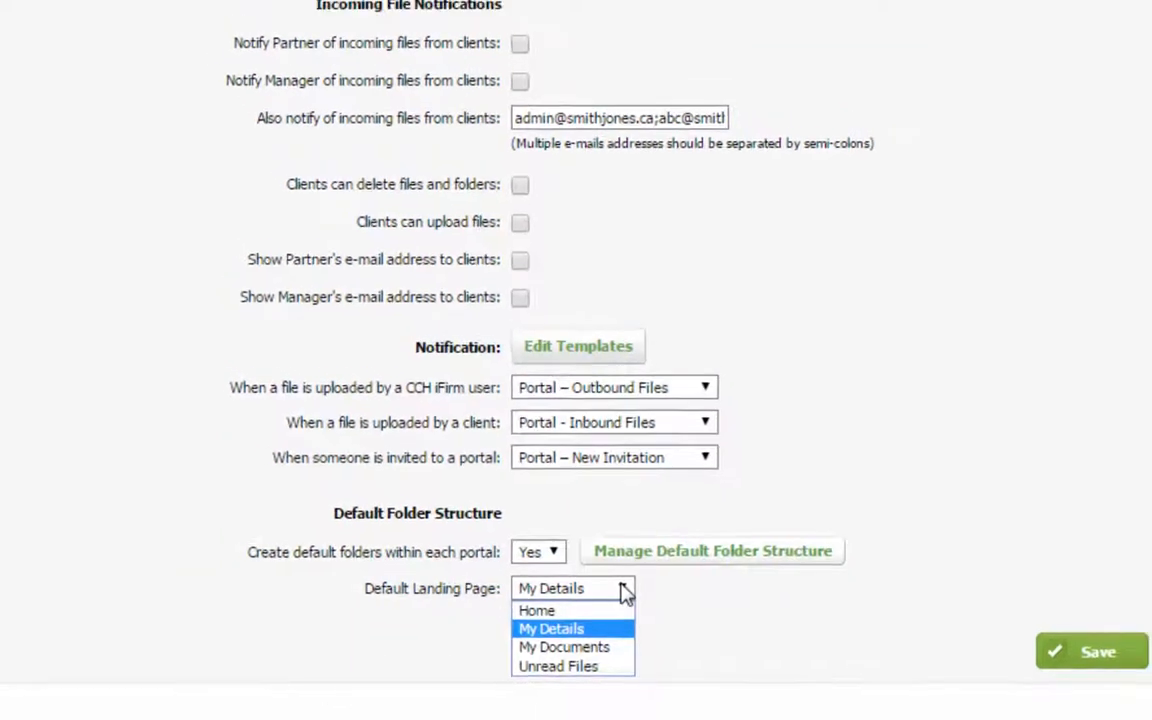